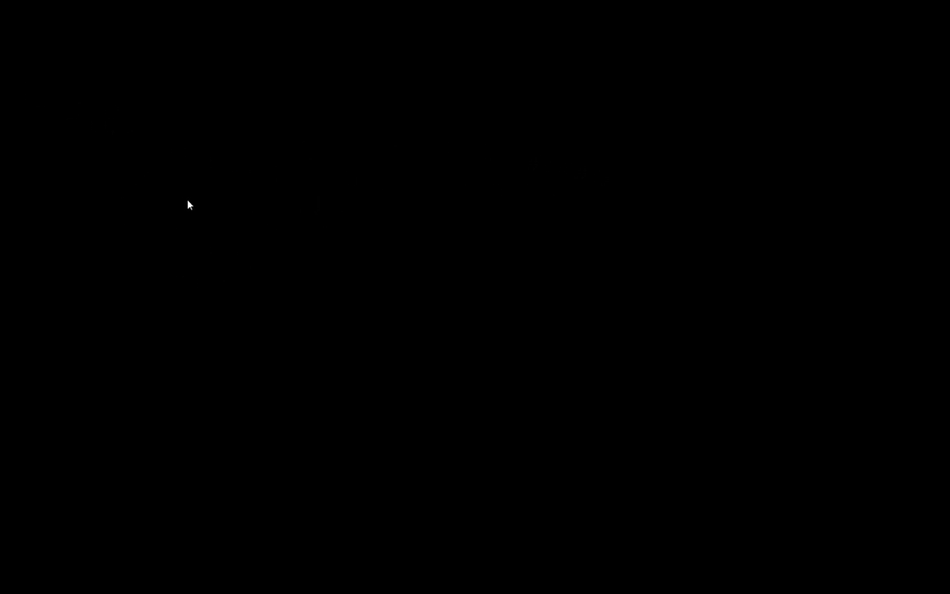
pyautogui.moveTo(129, 229)
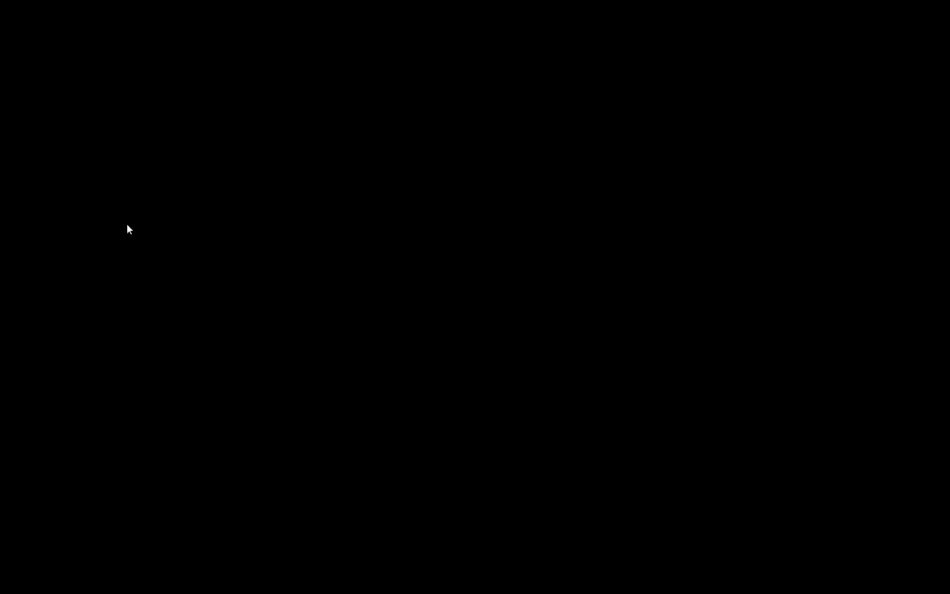
pyautogui.moveTo(183, 254)
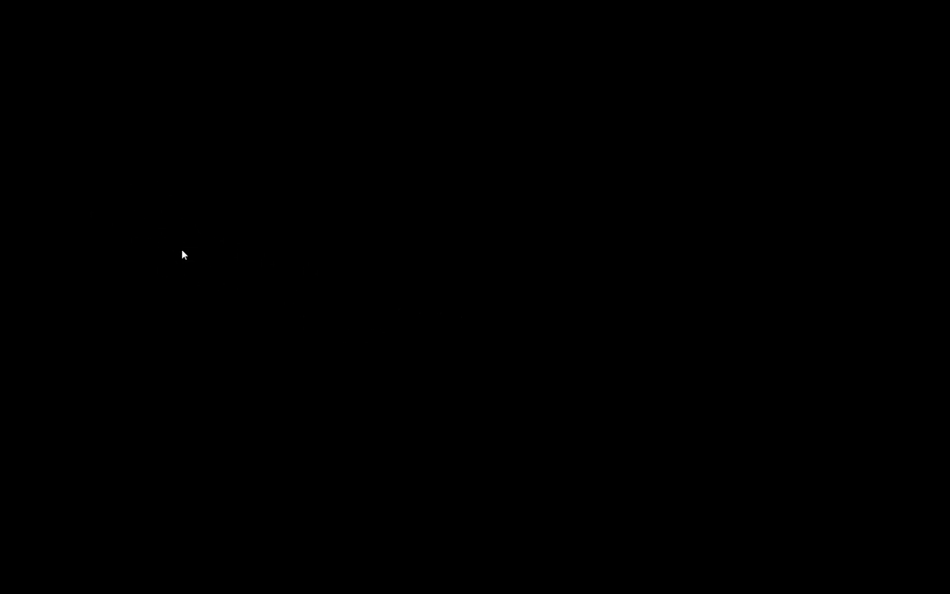
pyautogui.moveTo(191, 237)
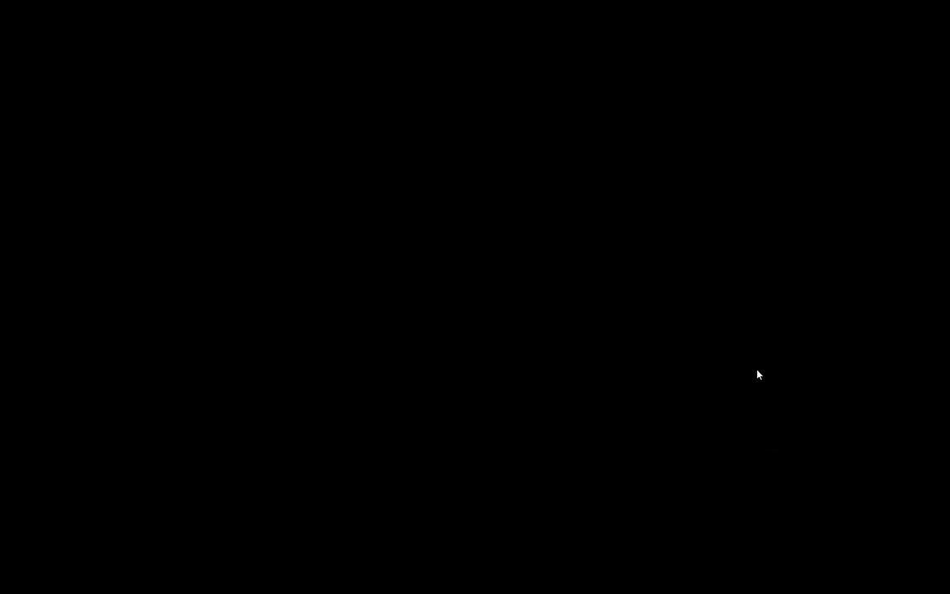
pyautogui.moveTo(762, 435)
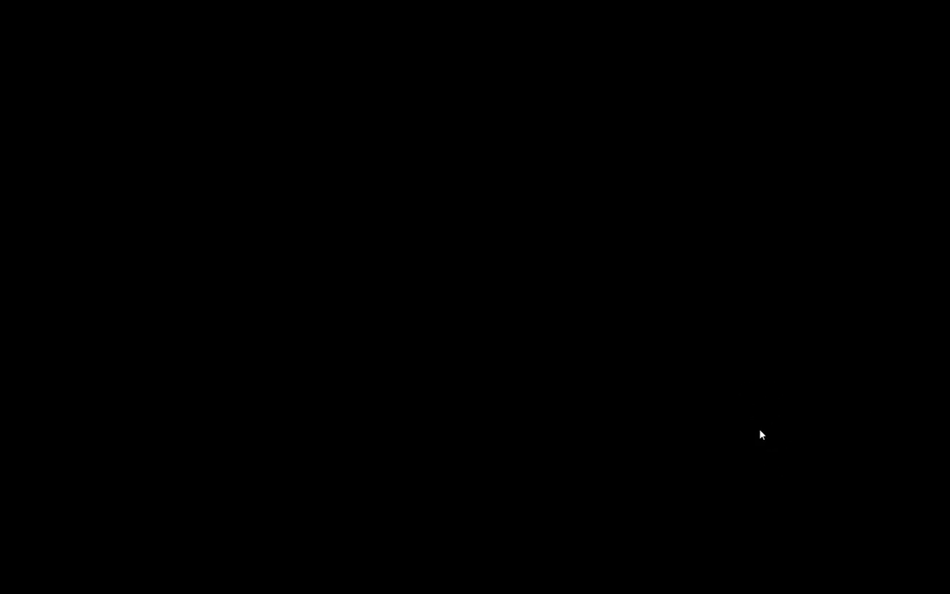
pyautogui.moveTo(808, 402)
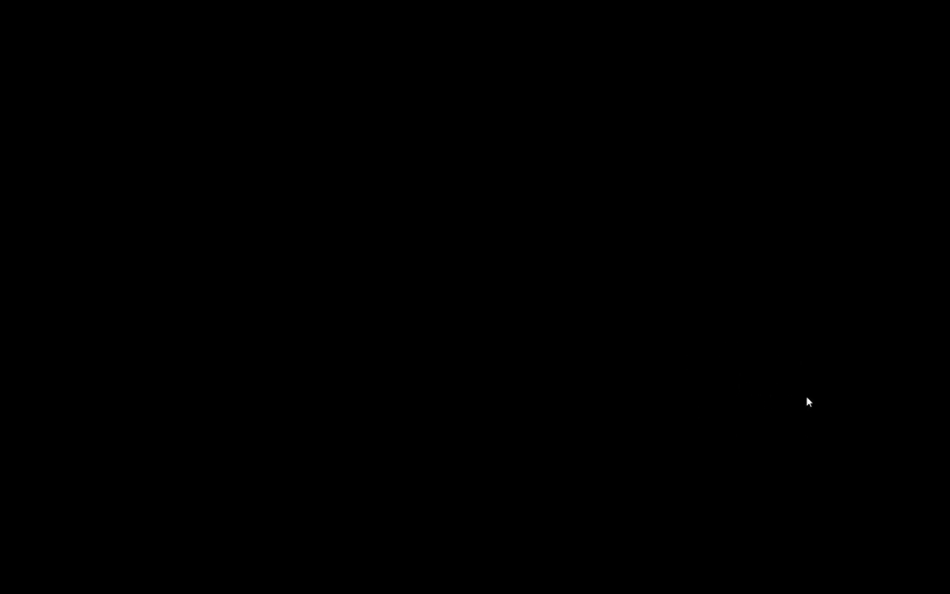
pyautogui.moveTo(558, 471)
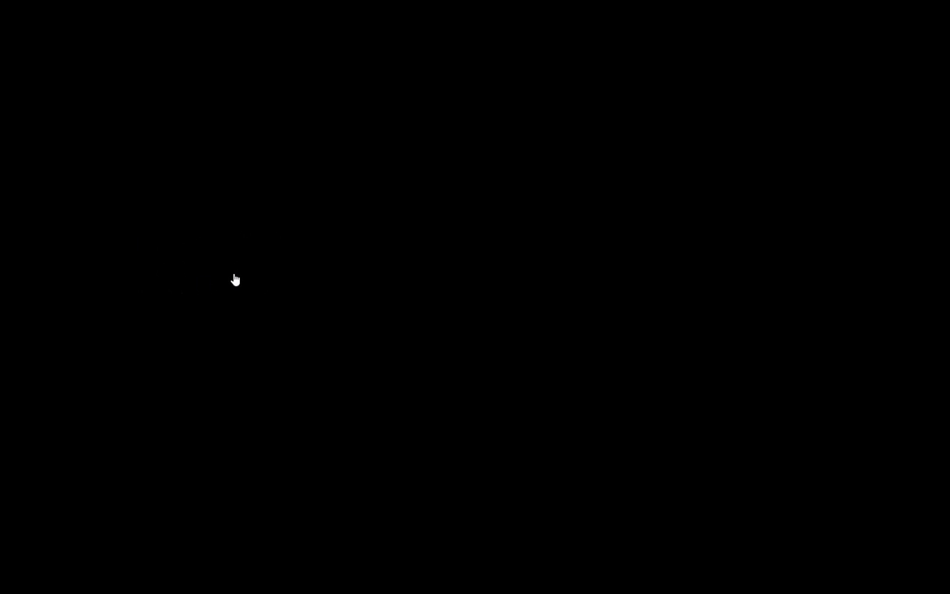
pyautogui.moveTo(798, 424)
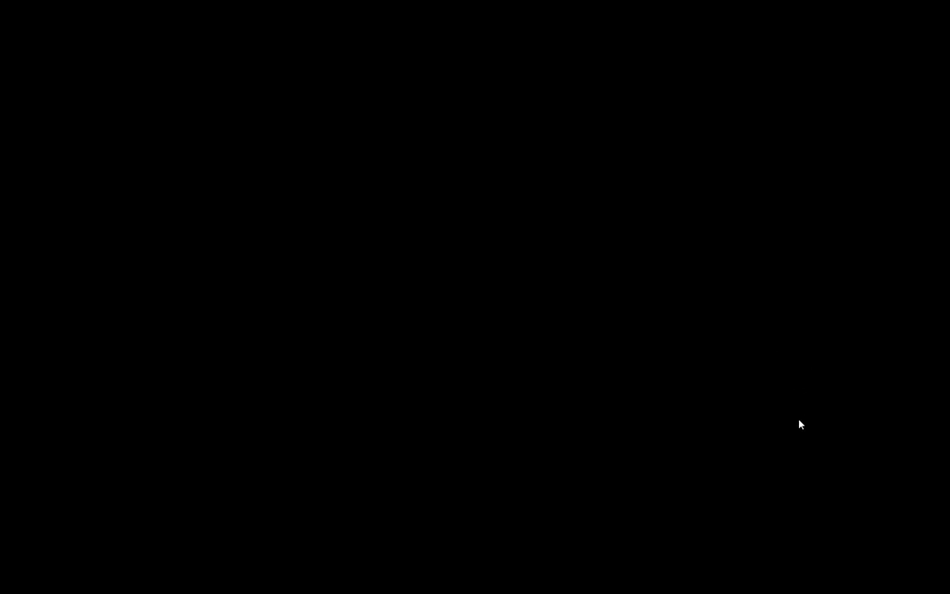
pyautogui.moveTo(765, 409)
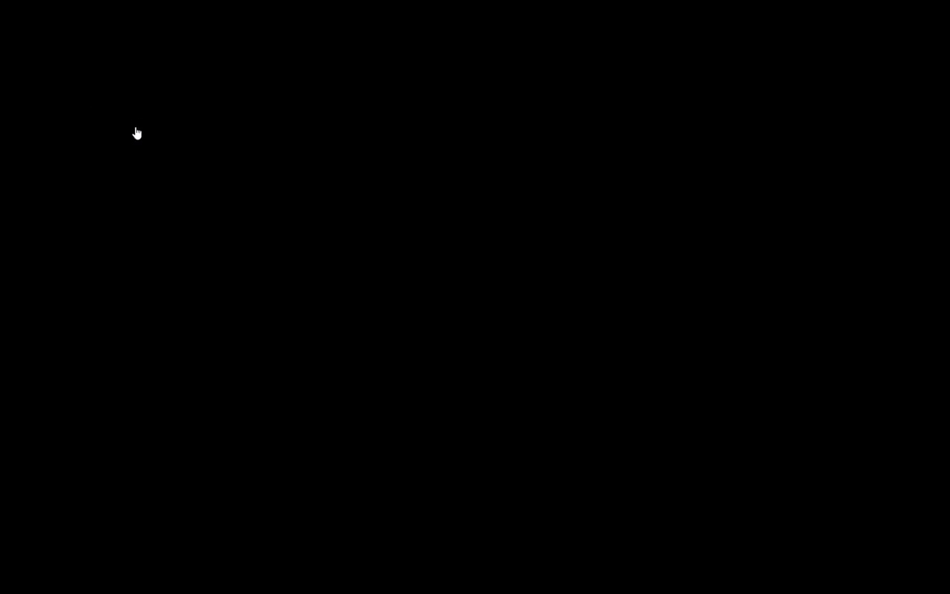
pyautogui.moveTo(369, 251)
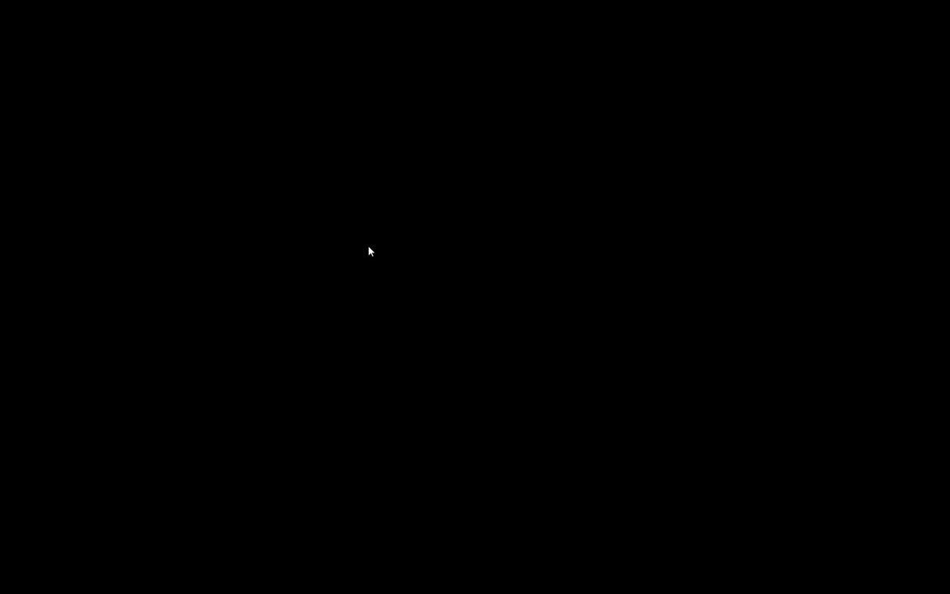
pyautogui.moveTo(607, 170)
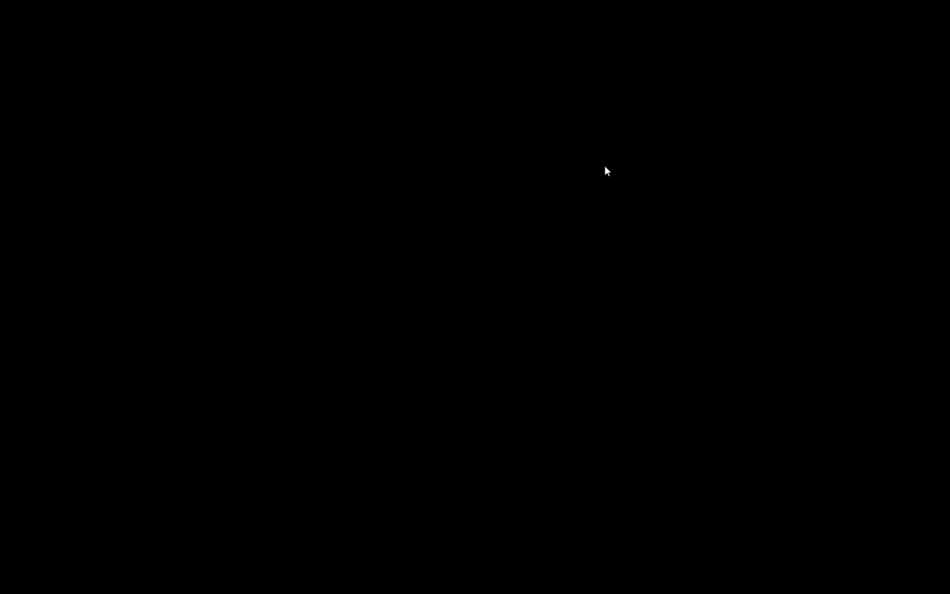
pyautogui.moveTo(313, 83)
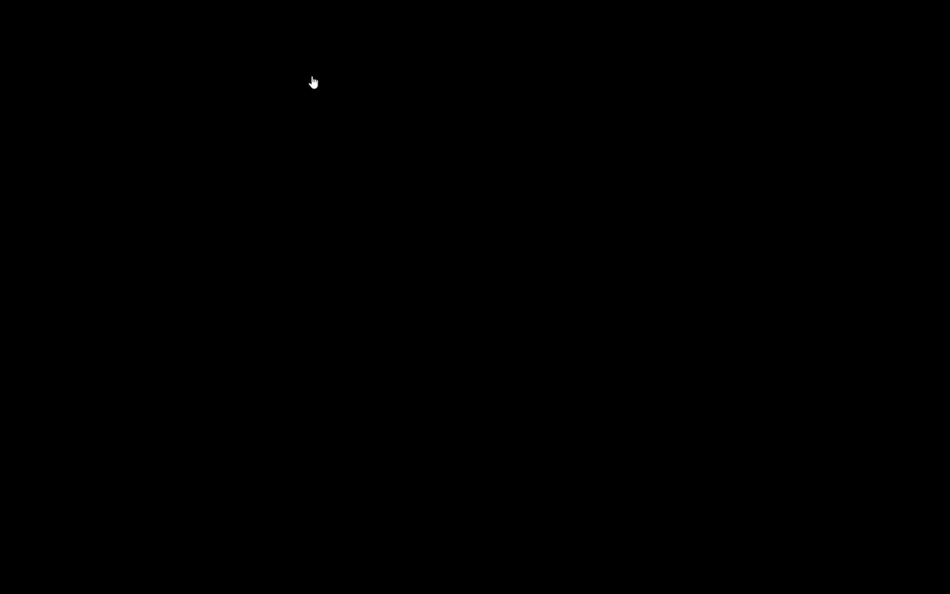
pyautogui.moveTo(439, 274)
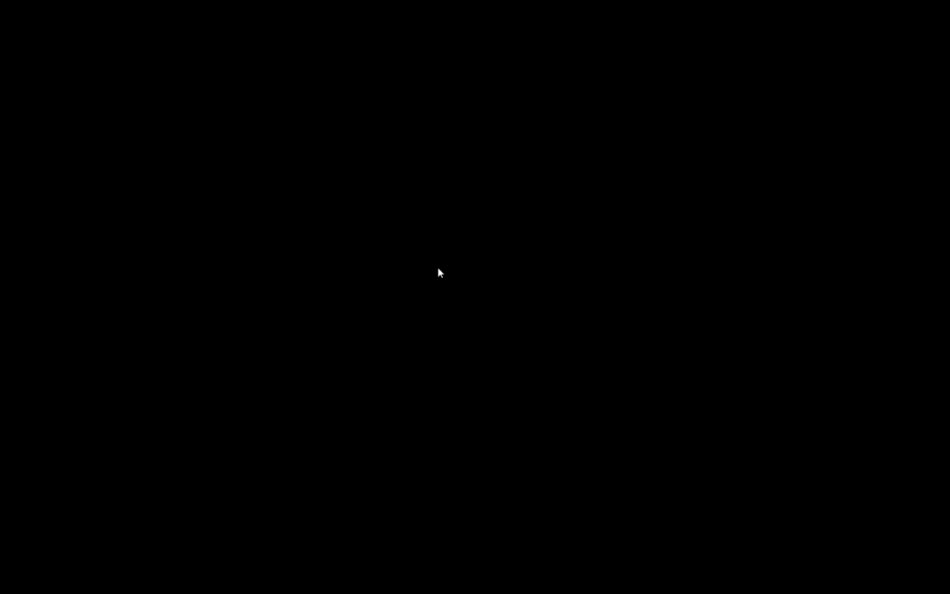
pyautogui.moveTo(550, 198)
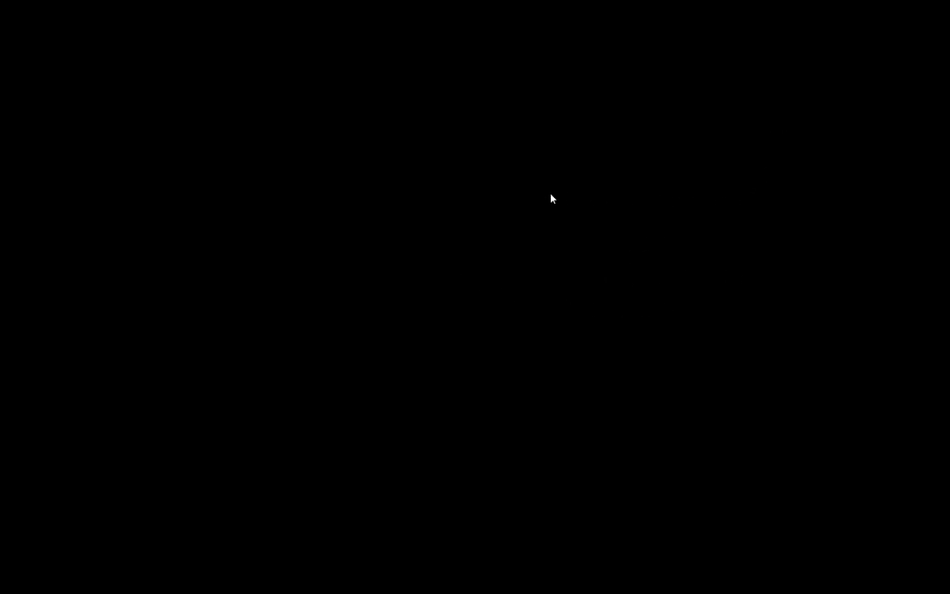
pyautogui.moveTo(584, 144)
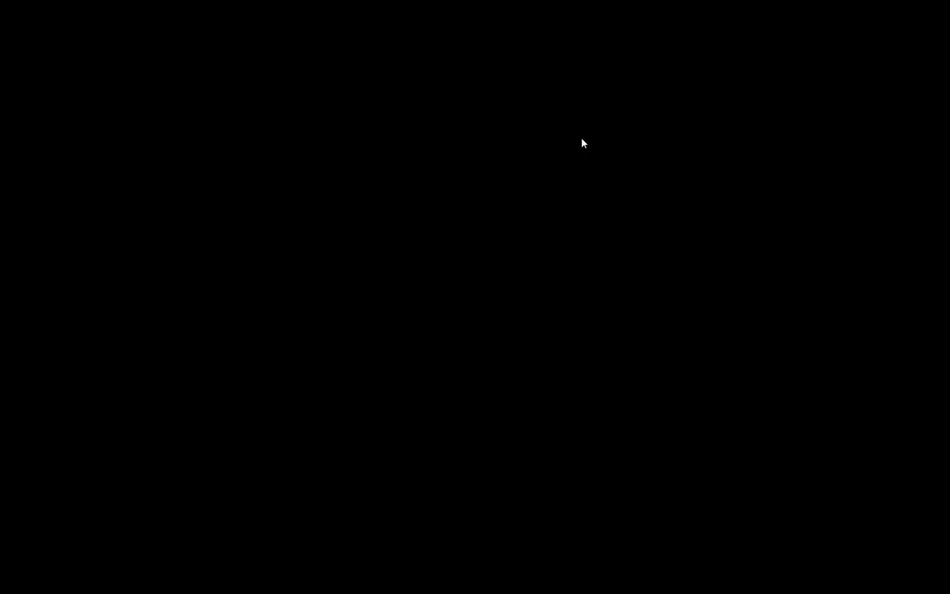
pyautogui.moveTo(775, 185)
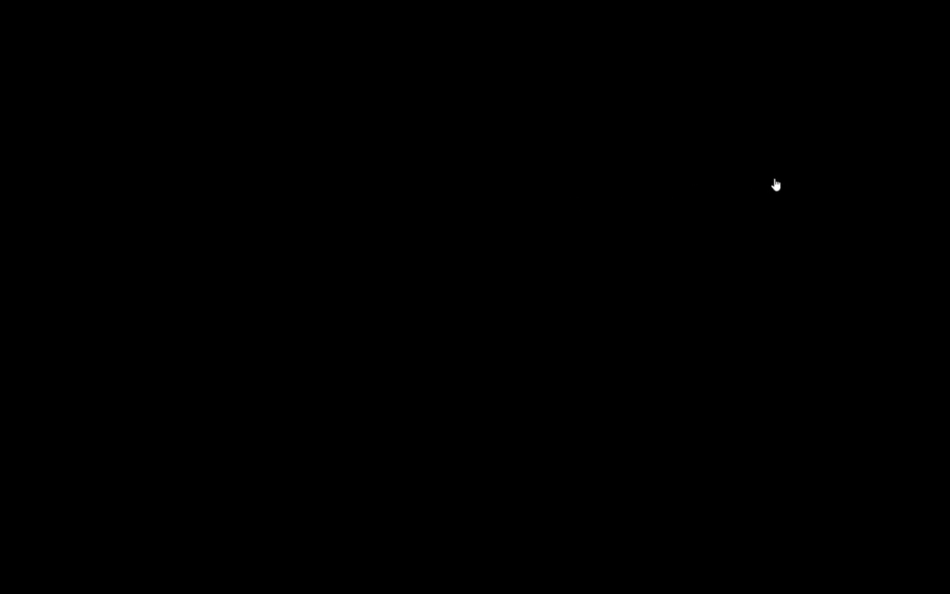
pyautogui.moveTo(745, 148)
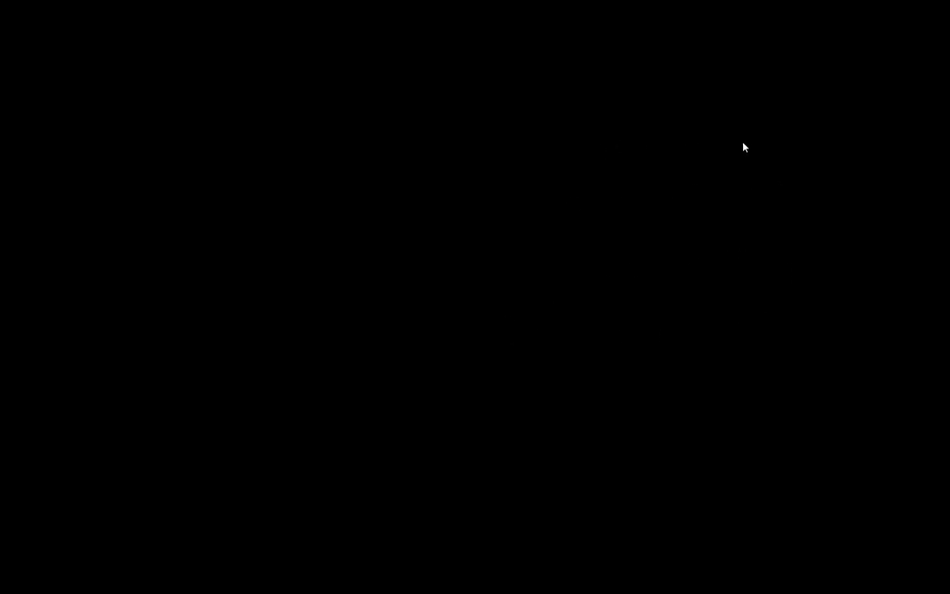
pyautogui.moveTo(539, 145)
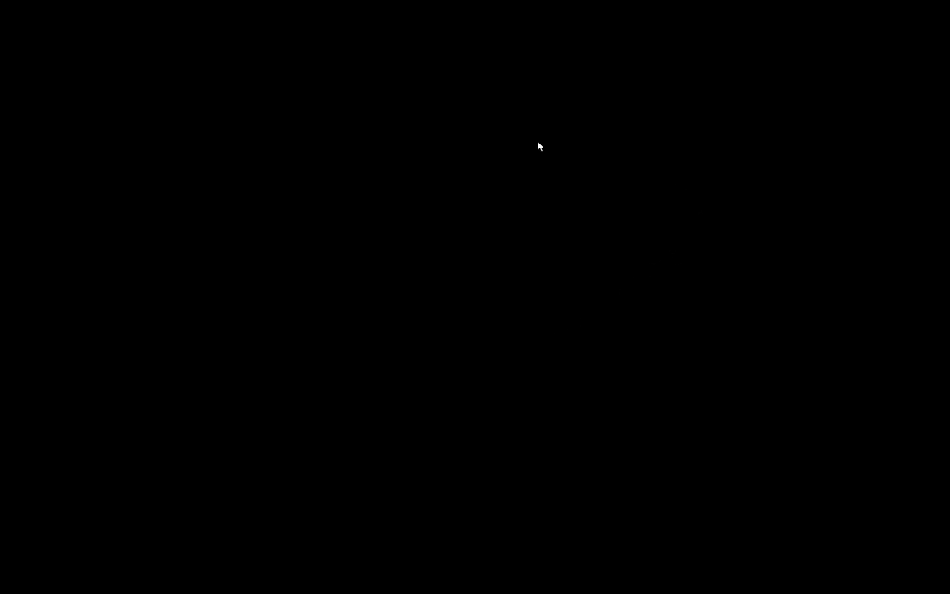
pyautogui.moveTo(426, 218)
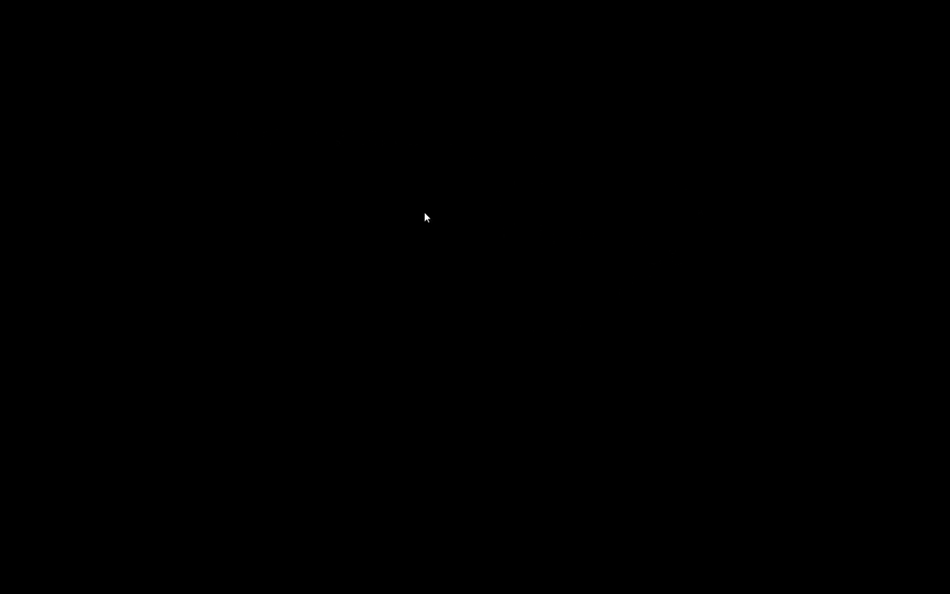
pyautogui.moveTo(307, 274)
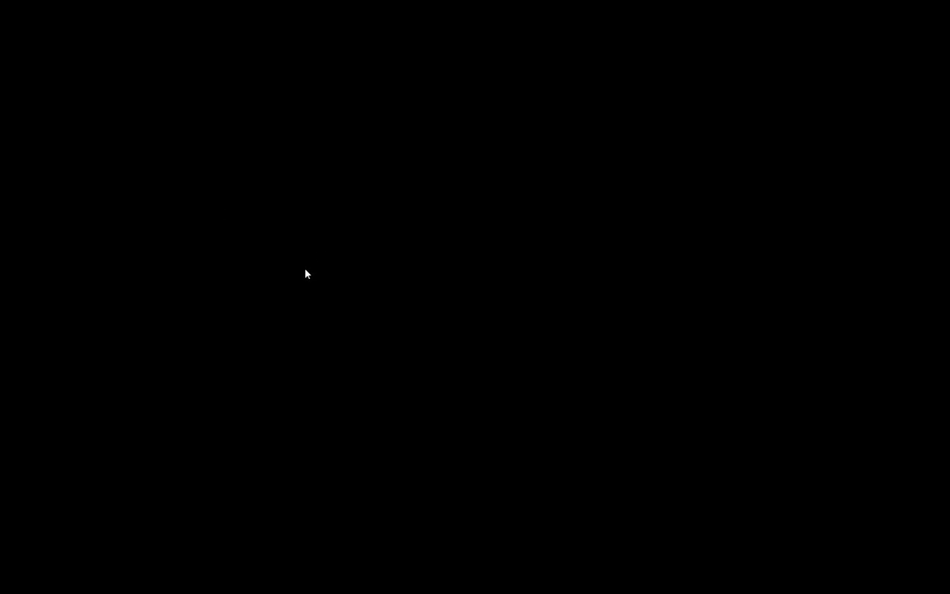
pyautogui.moveTo(501, 285)
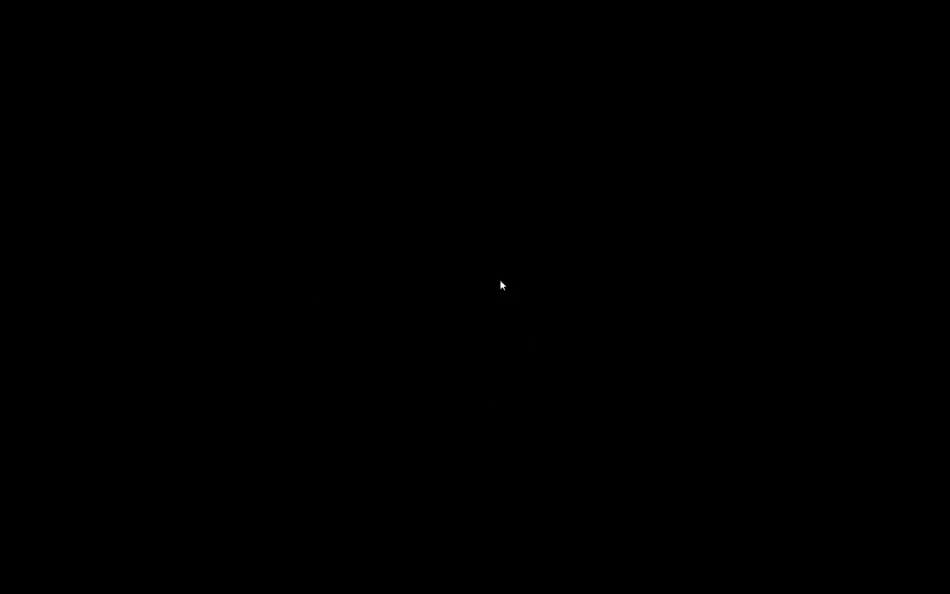